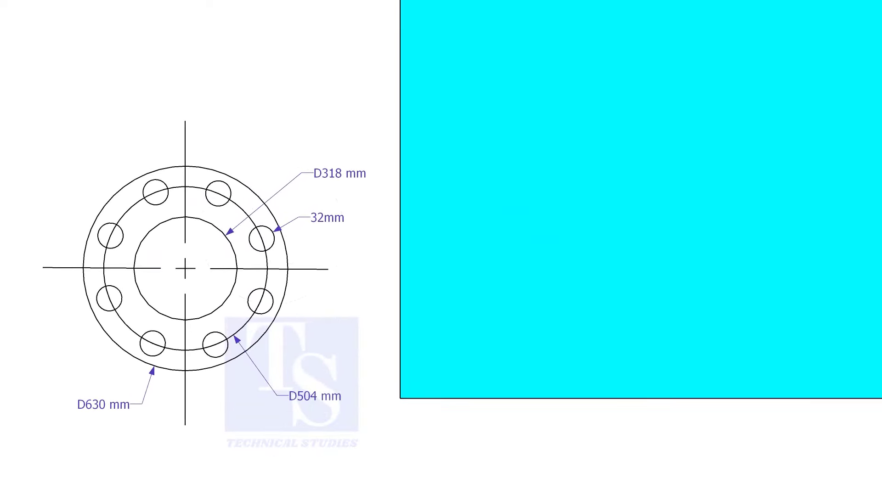
# Evaluate 45 ÷ 2 = 22.5, take sin(22.5) and multiply by 504 for a 192.87 mm chord.
pyautogui.moveTo(572, 131); pyautogui.dragTo(573, 381)
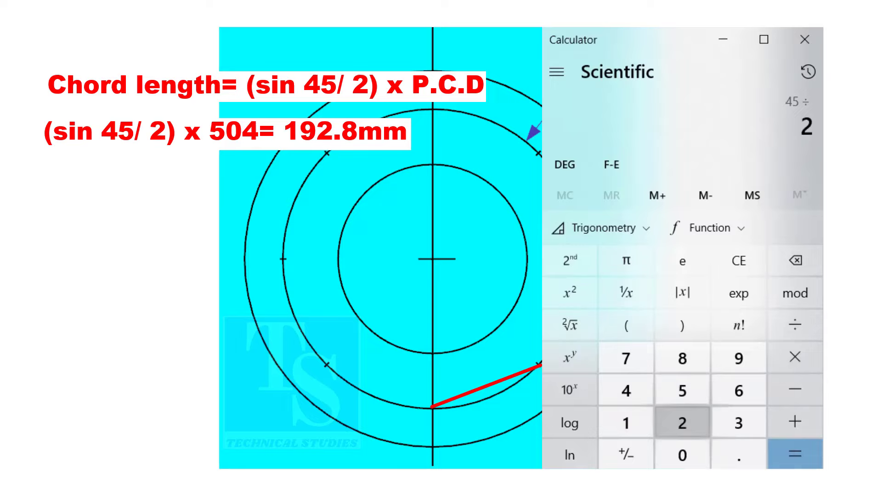
pyautogui.click(793, 455)
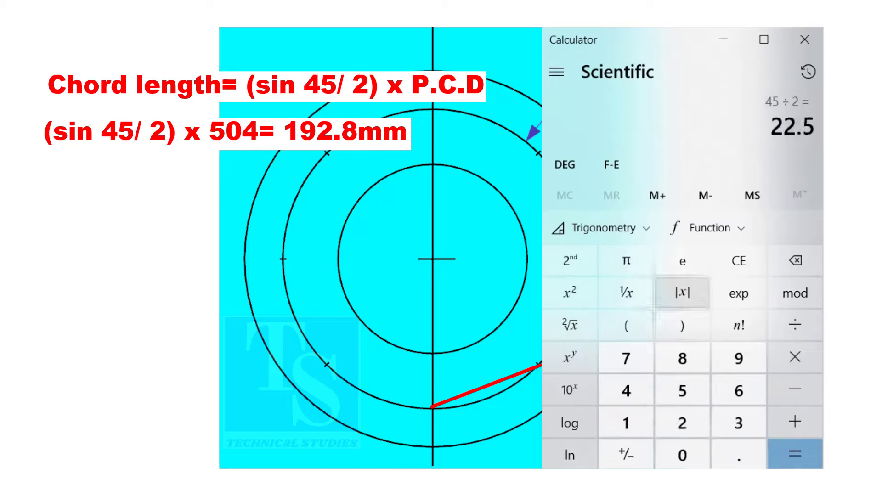
pyautogui.click(599, 227)
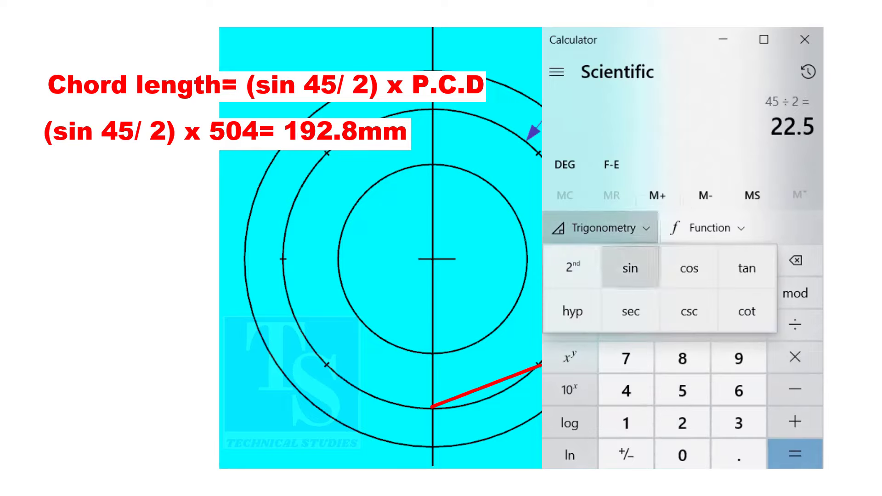
pyautogui.click(630, 267)
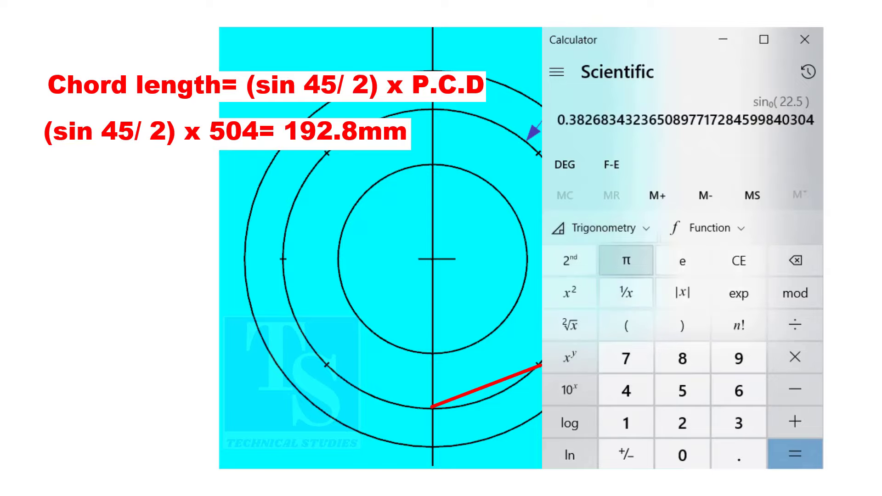
pyautogui.click(794, 357)
pyautogui.write('504')
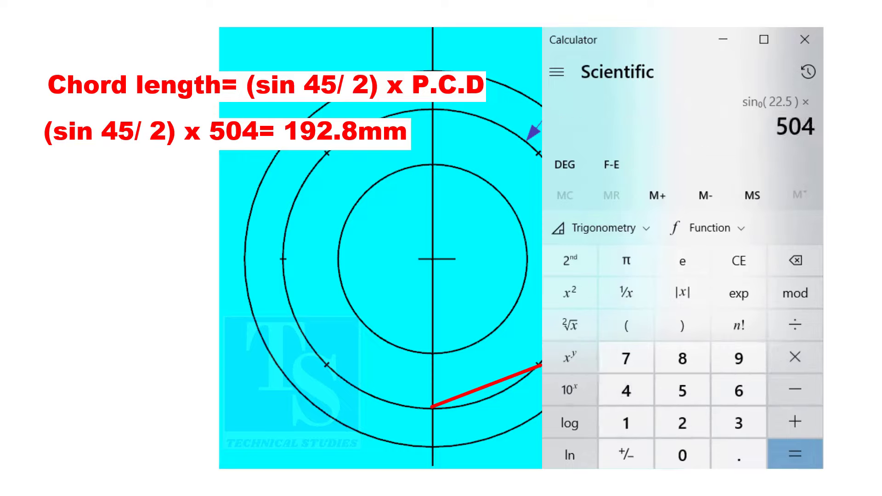
pyautogui.click(794, 452)
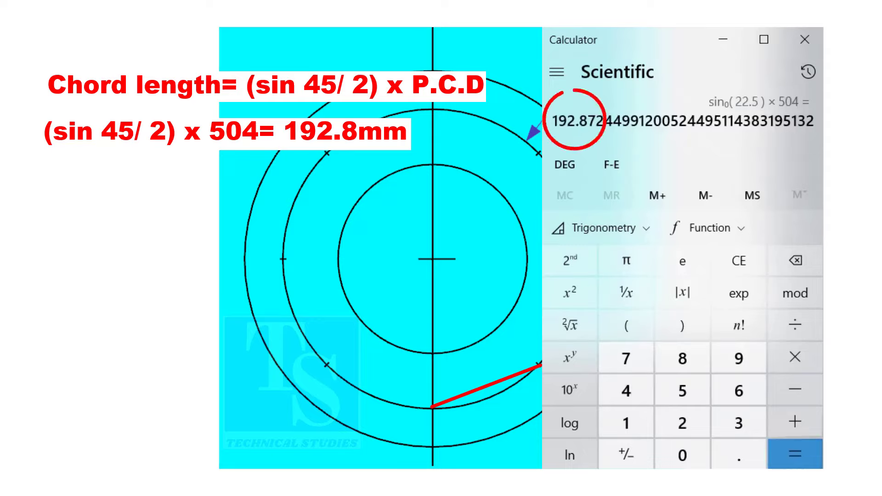
pyautogui.moveTo(655, 195)
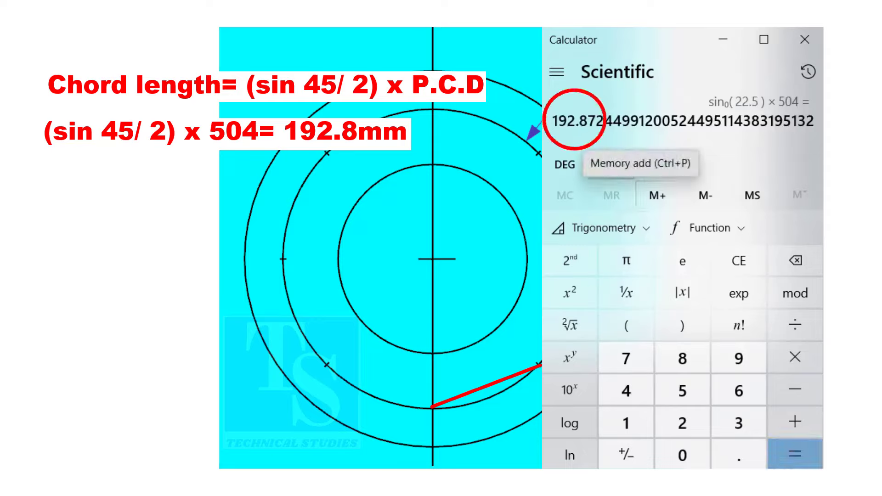